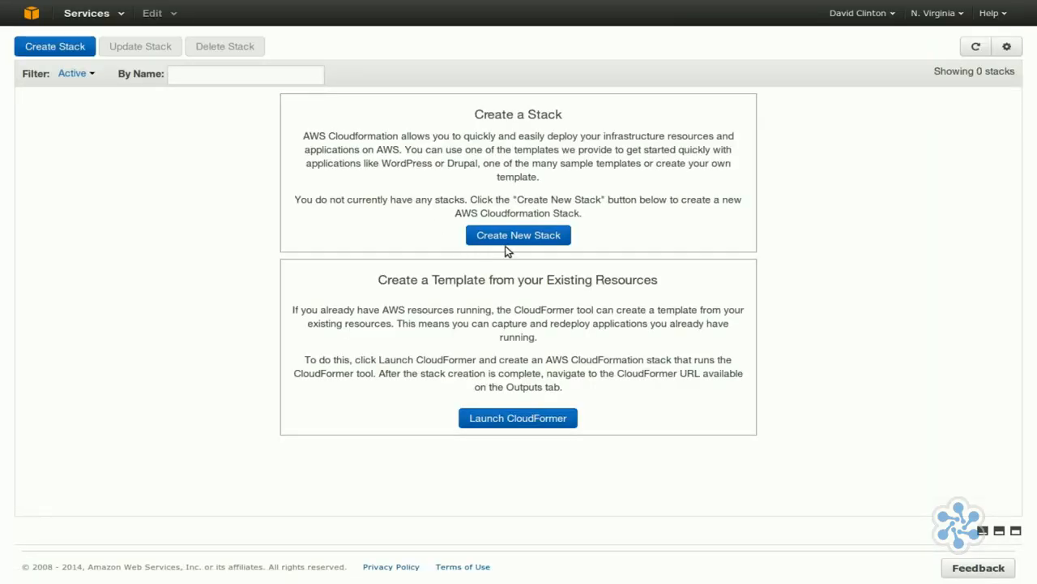
Name a new stack 'mysite', using the WordPress Blog sample template, and continue to parameters
{"action": "left_click", "coordinate": [518, 235]}
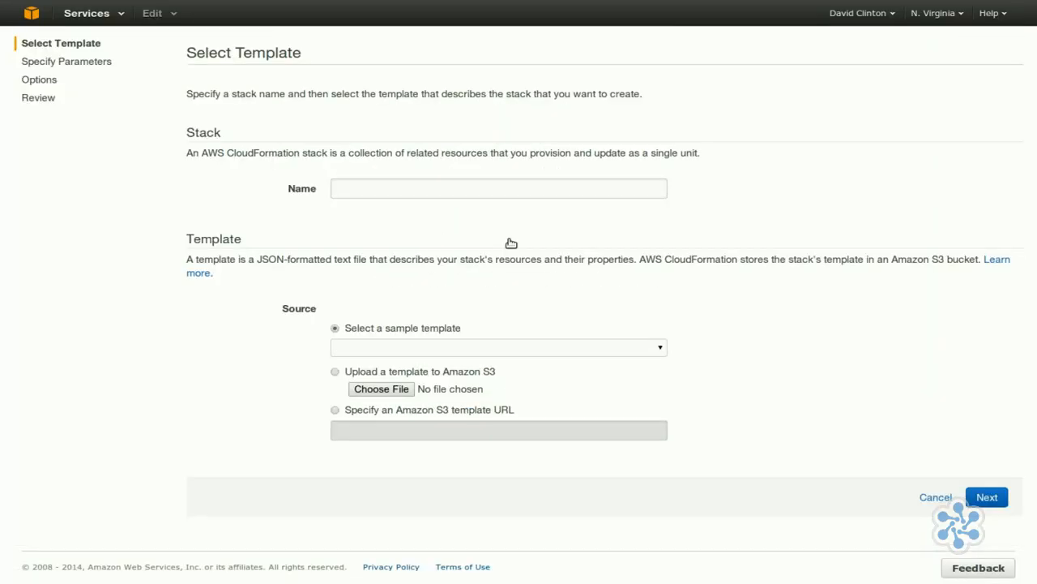
{"action": "type", "text": "mysite"}
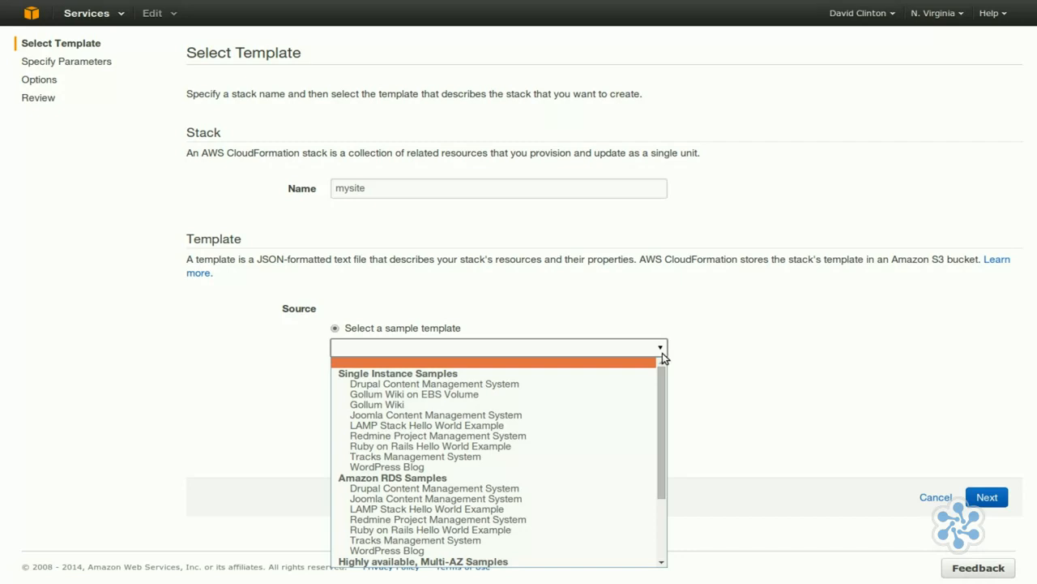
{"action": "mouse_move", "coordinate": [446, 377]}
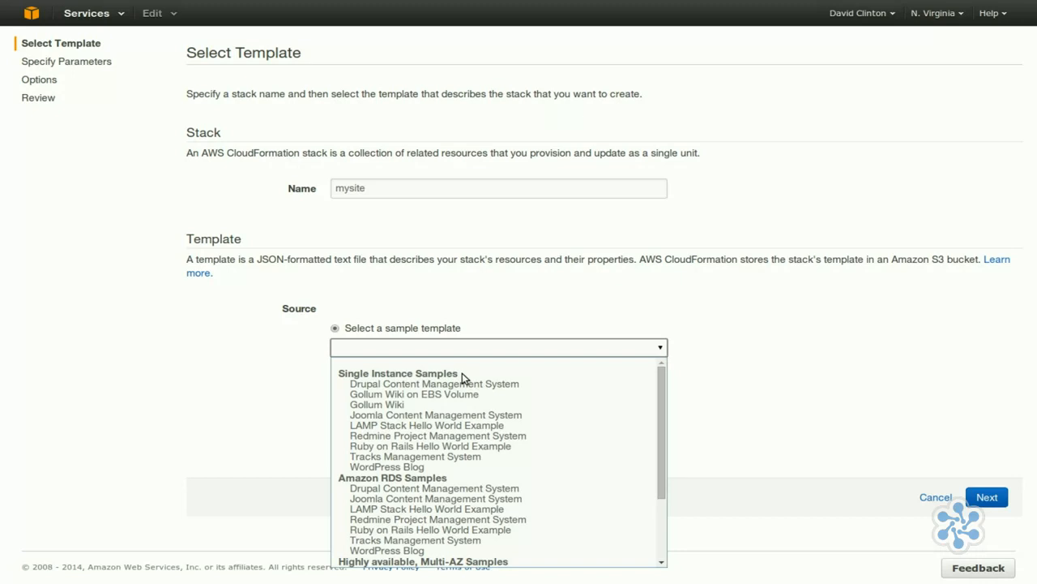
{"action": "mouse_move", "coordinate": [457, 484]}
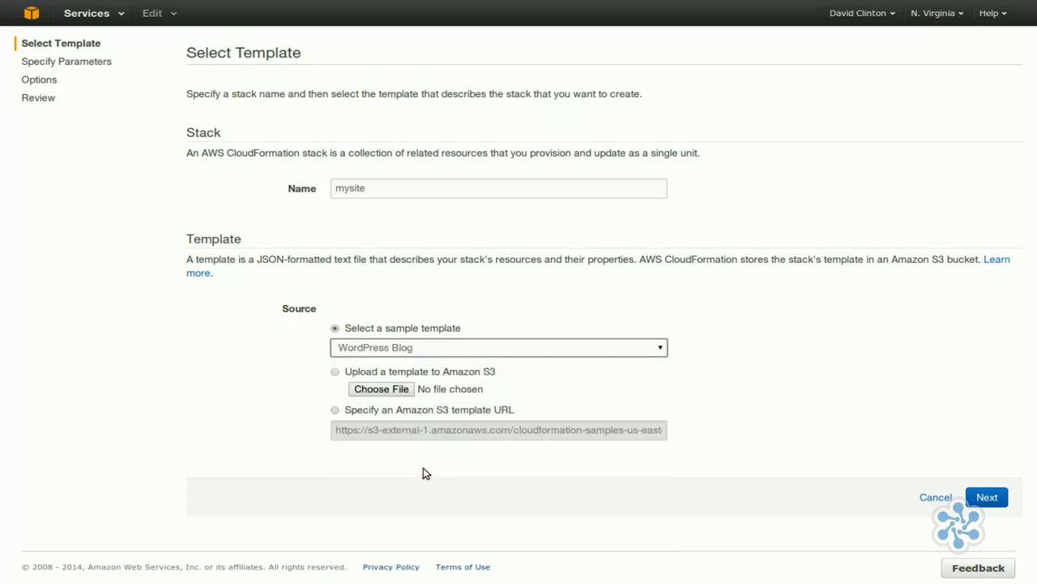
{"action": "left_click", "coordinate": [987, 497]}
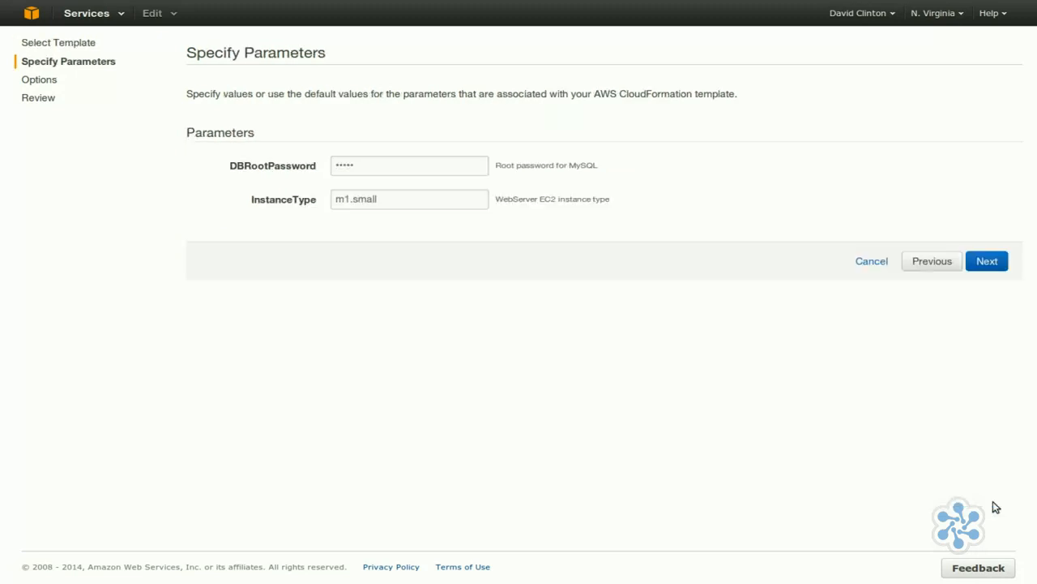
Edit the DBRootPassword value, leaving InstanceType at m1.small
{"action": "left_click", "coordinate": [410, 166]}
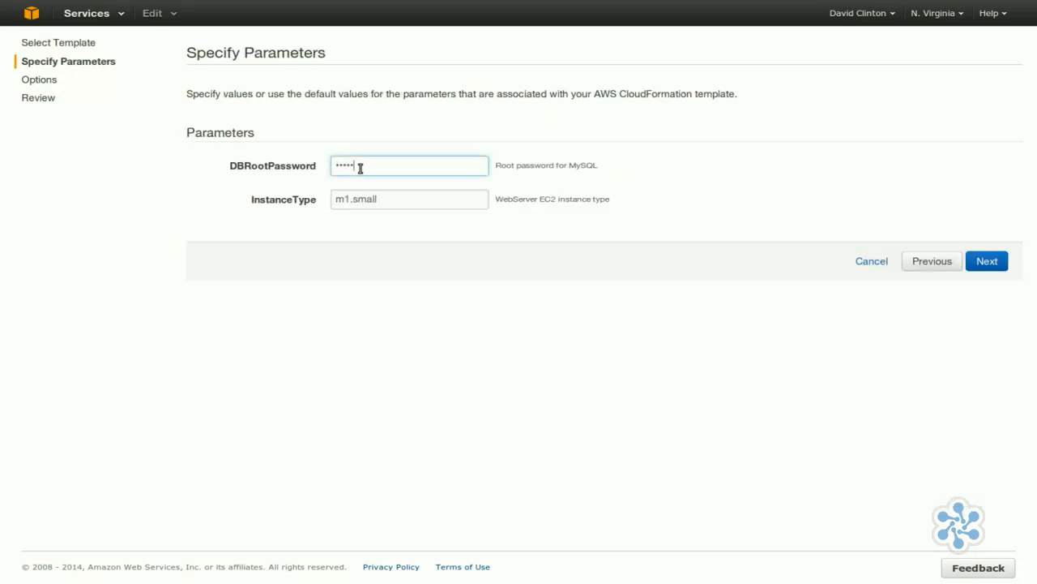
{"action": "key", "text": "Backspace"}
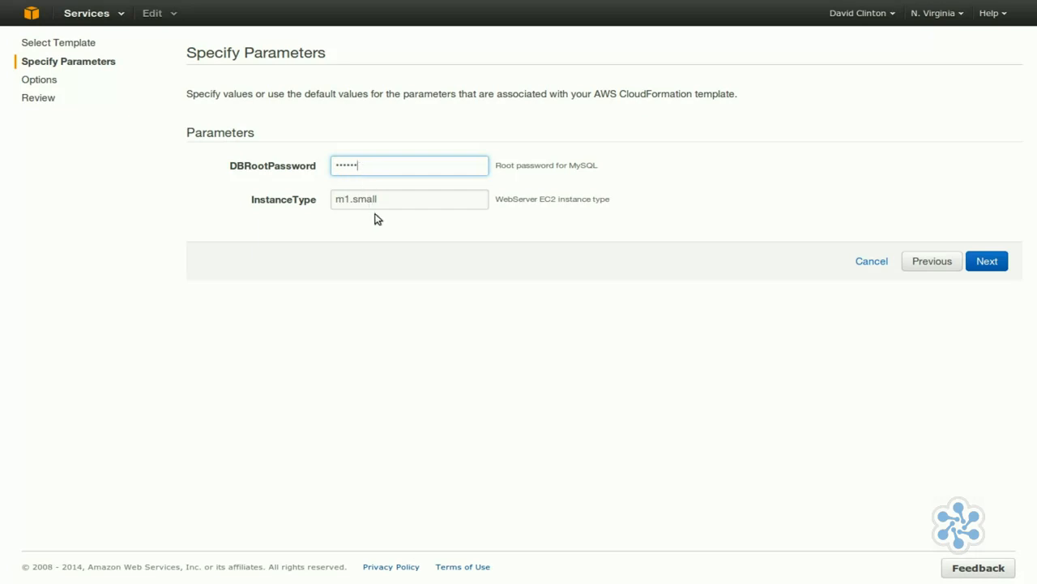
{"action": "mouse_move", "coordinate": [381, 217]}
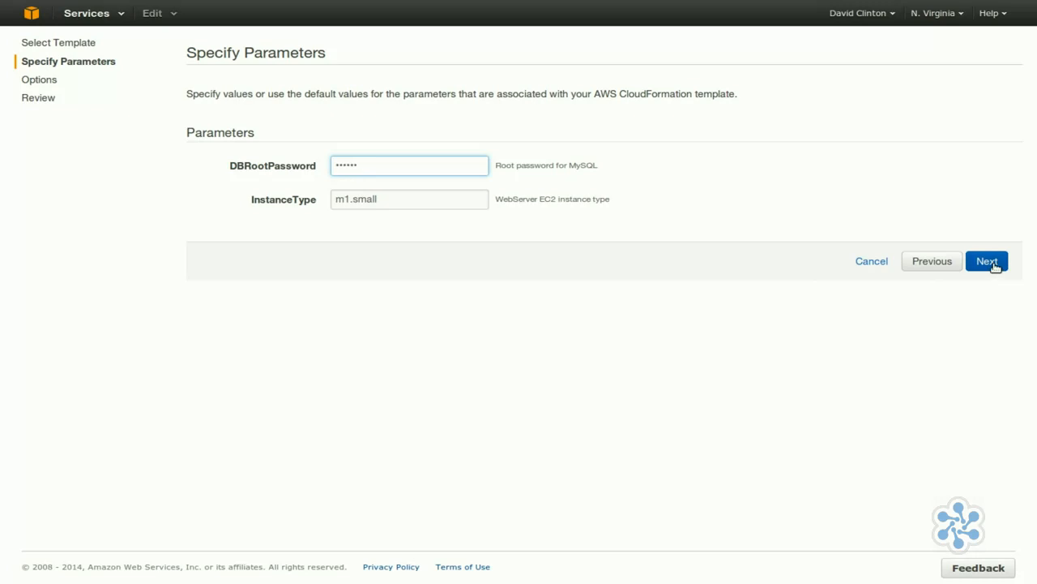
Keep default advanced options with No notification, and proceed to the review page
{"action": "left_click", "coordinate": [987, 261]}
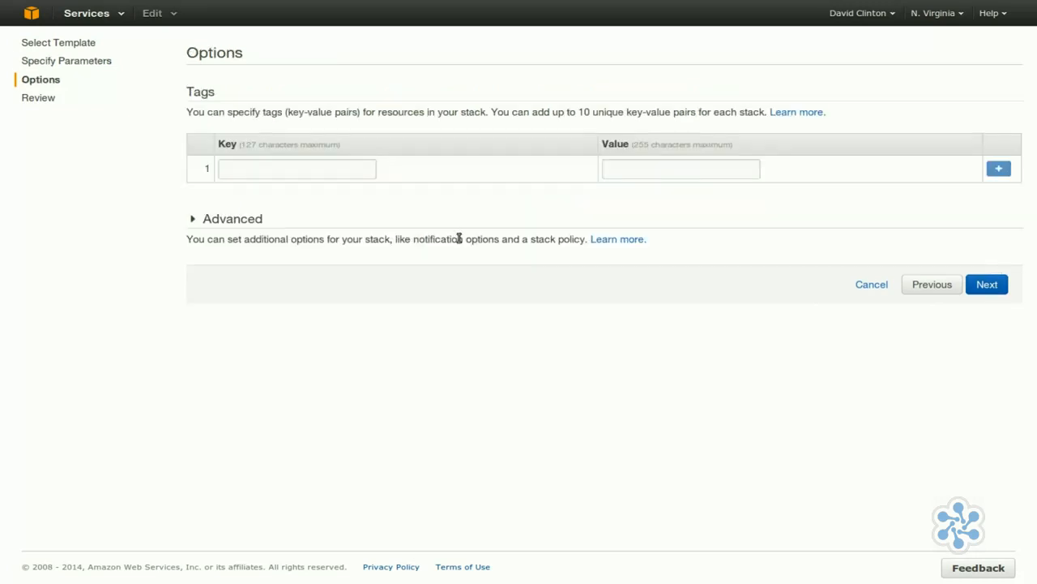
{"action": "mouse_move", "coordinate": [466, 301]}
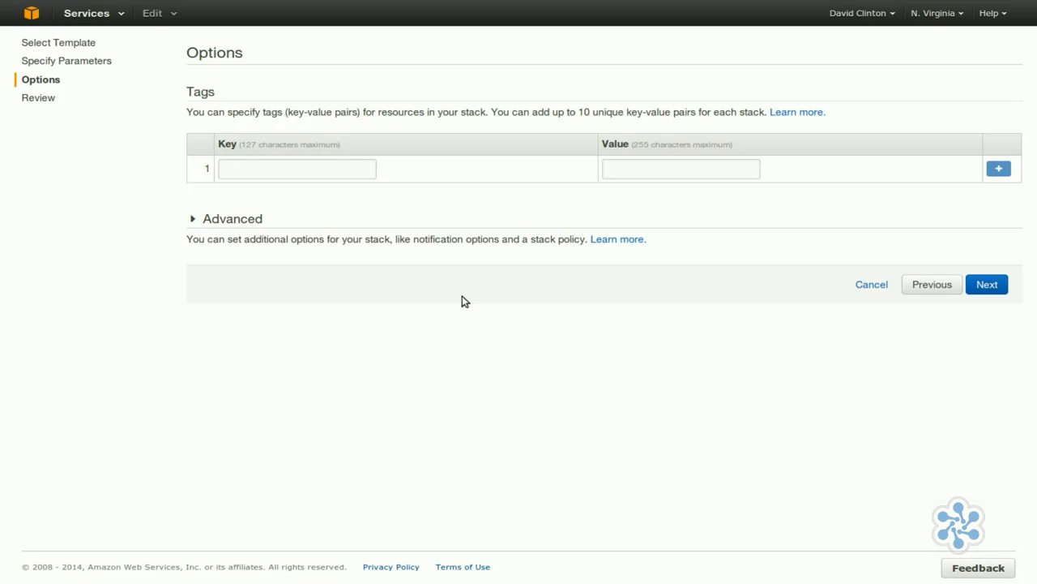
{"action": "left_click", "coordinate": [192, 218]}
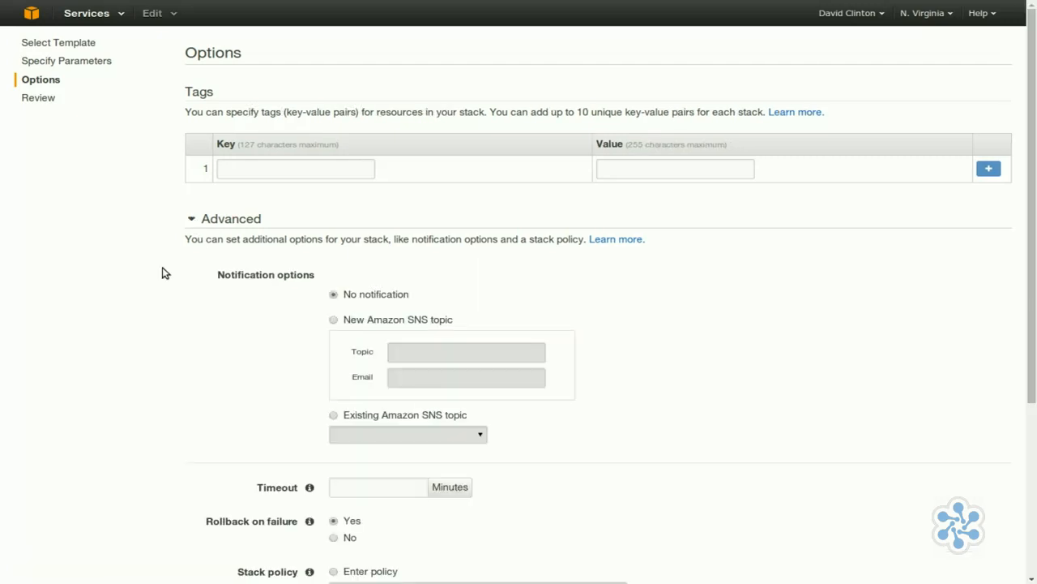
{"action": "mouse_move", "coordinate": [140, 330]}
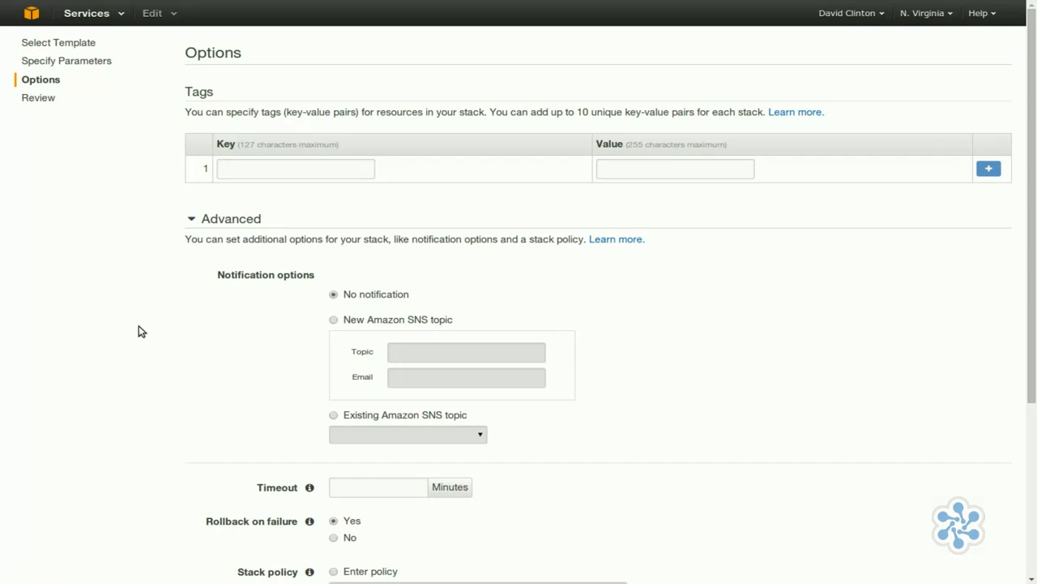
{"action": "left_click", "coordinate": [333, 318]}
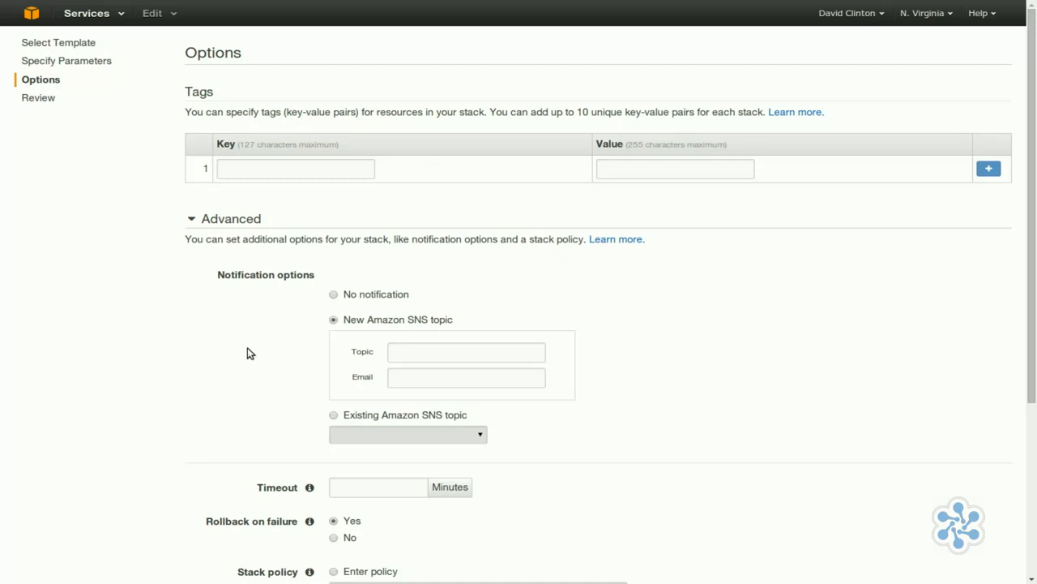
{"action": "scroll", "scroll_direction": "down", "scroll_amount": 3}
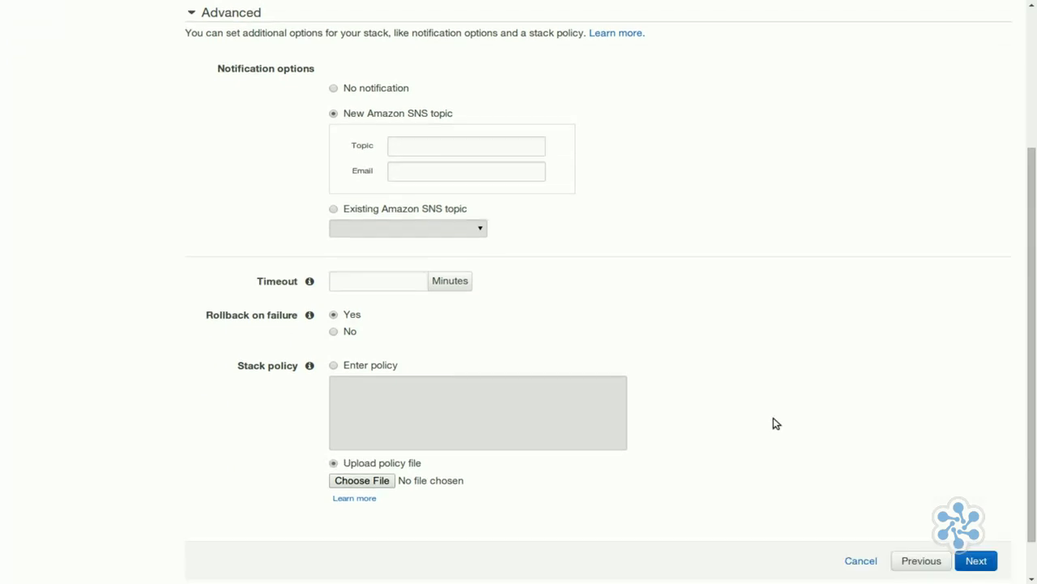
{"action": "mouse_move", "coordinate": [721, 422]}
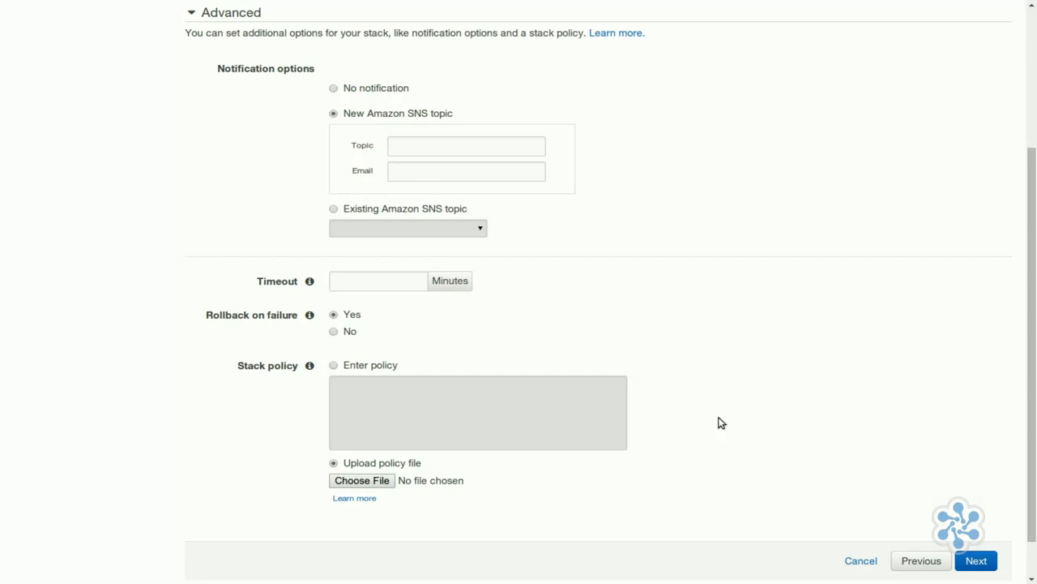
{"action": "left_click", "coordinate": [333, 87]}
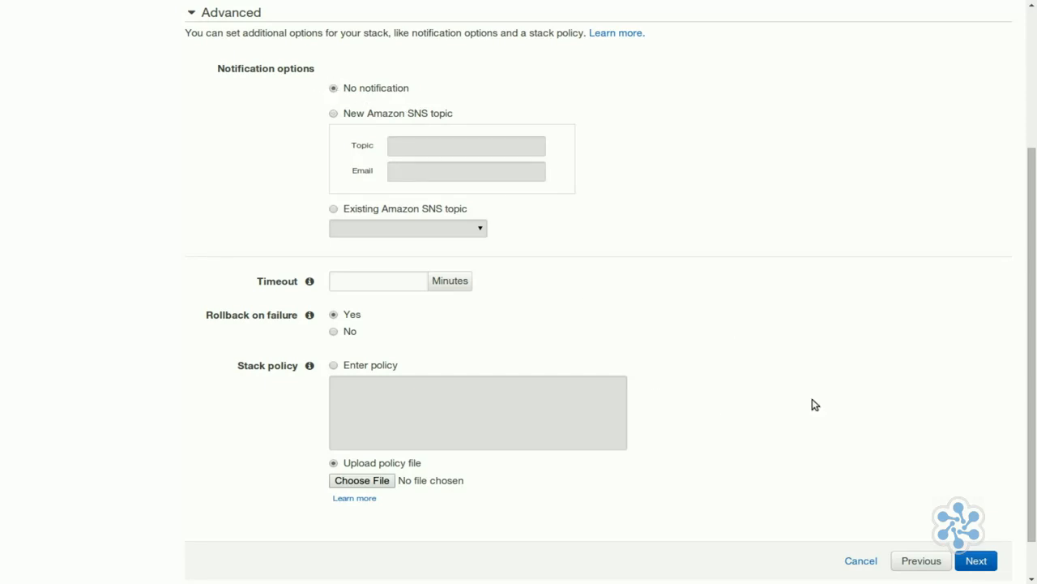
{"action": "left_click", "coordinate": [976, 560]}
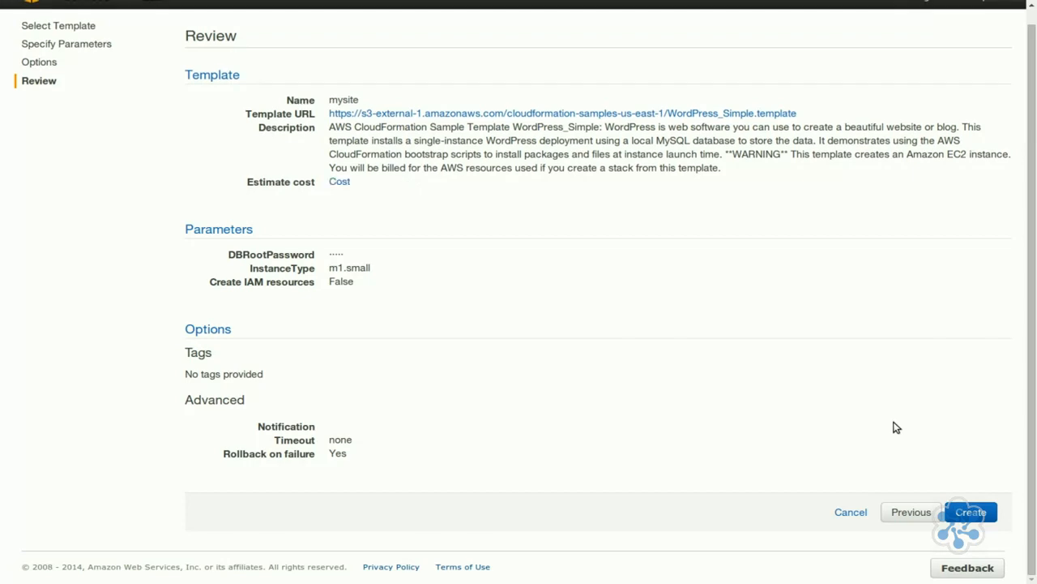
{"action": "mouse_move", "coordinate": [948, 462]}
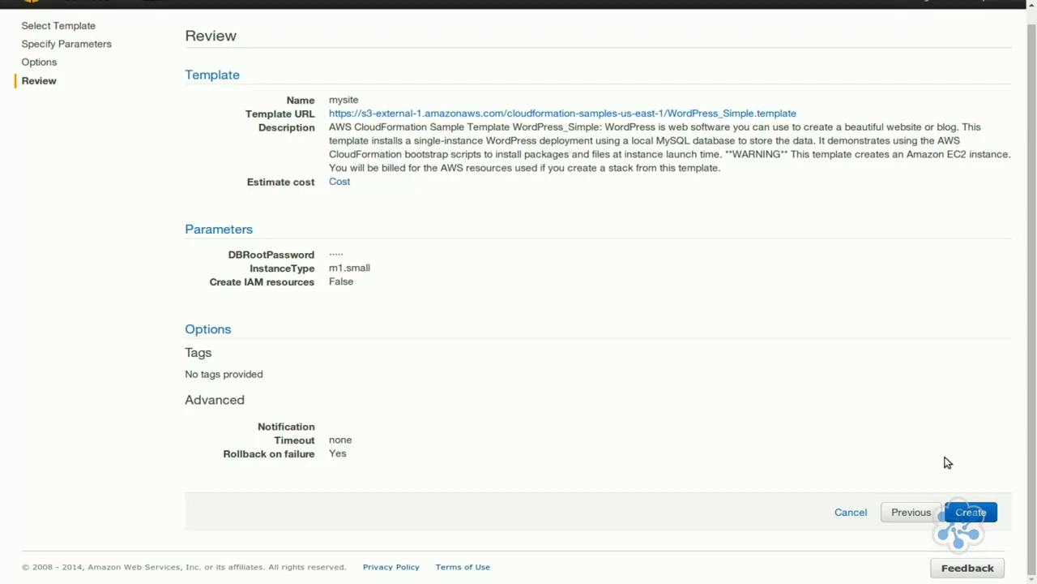
Submit the mysite stack for creation so it shows CREATE_IN_PROGRESS
{"action": "left_click", "coordinate": [970, 511]}
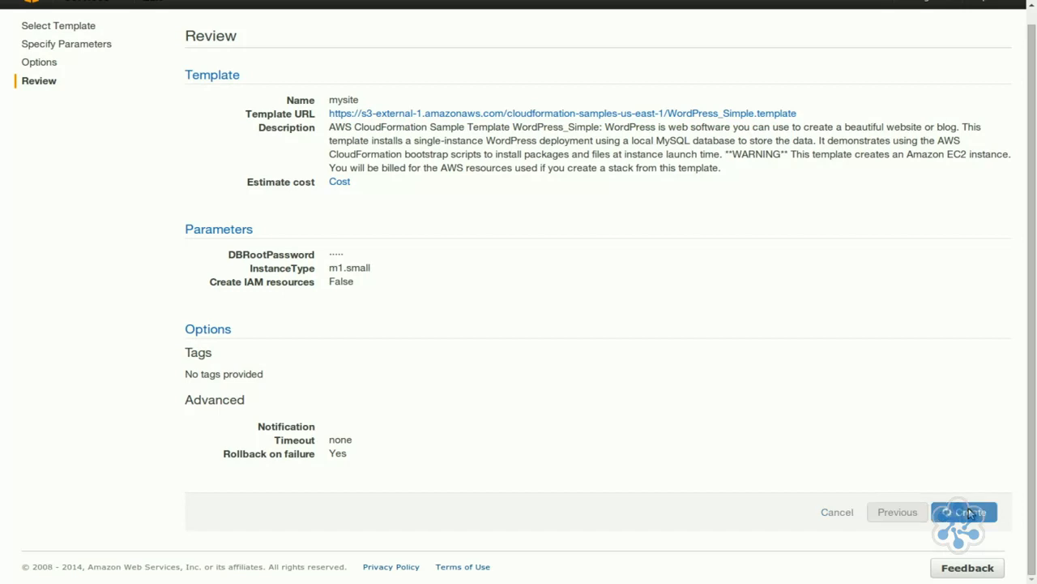
{"action": "left_click", "coordinate": [964, 512]}
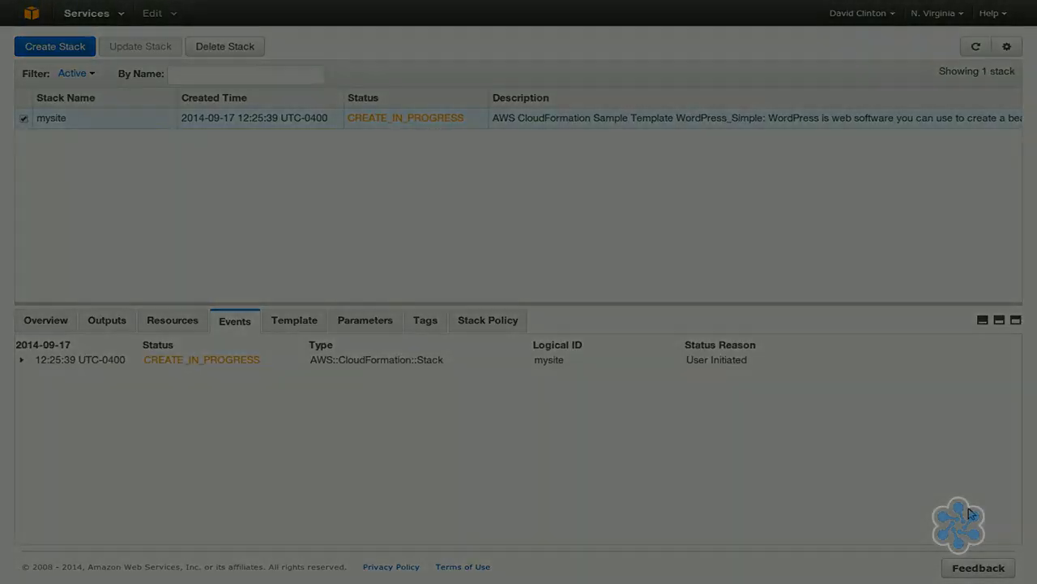
Select mysite, view its Outputs, and follow the WebsiteURL link to WordPress
{"action": "left_click", "coordinate": [46, 319]}
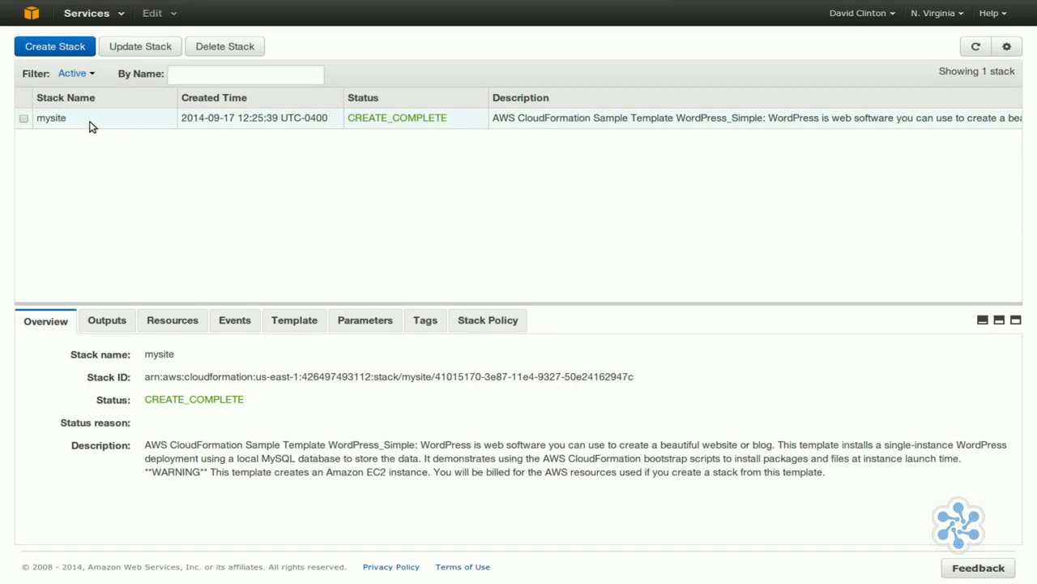
{"action": "left_click", "coordinate": [24, 117]}
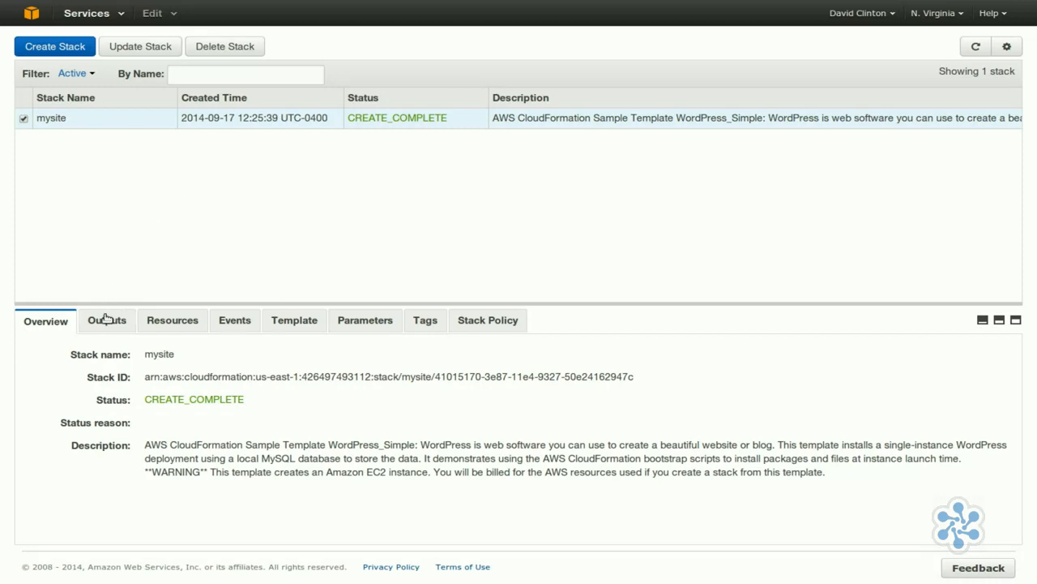
{"action": "left_click", "coordinate": [107, 320]}
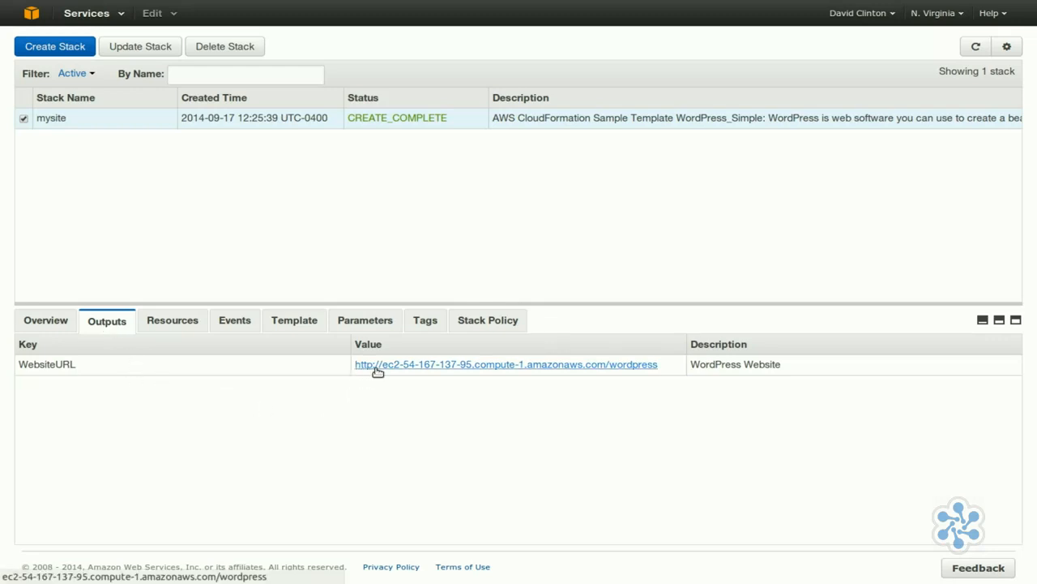
{"action": "mouse_move", "coordinate": [375, 382]}
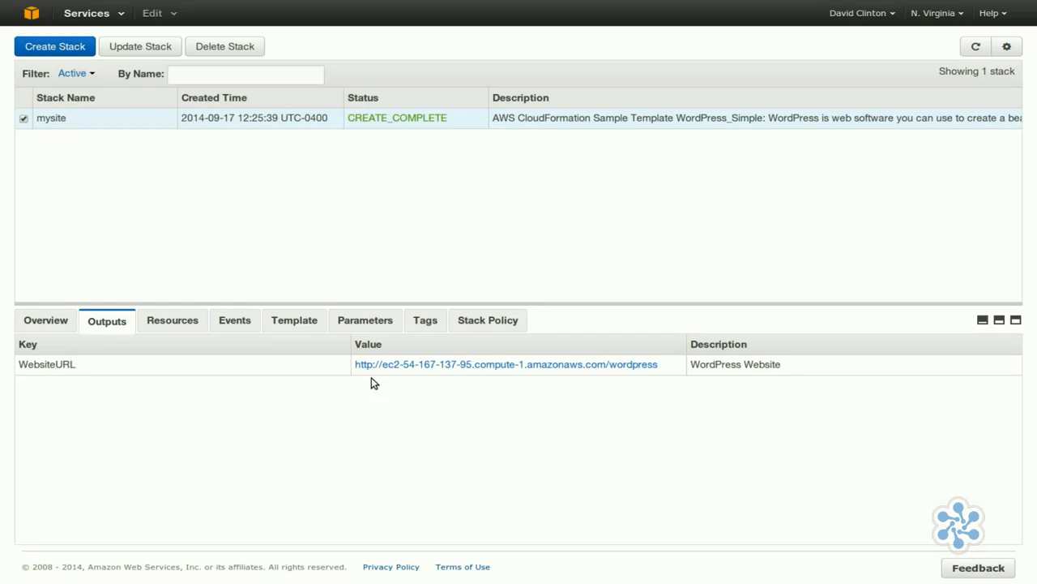
{"action": "mouse_move", "coordinate": [510, 393]}
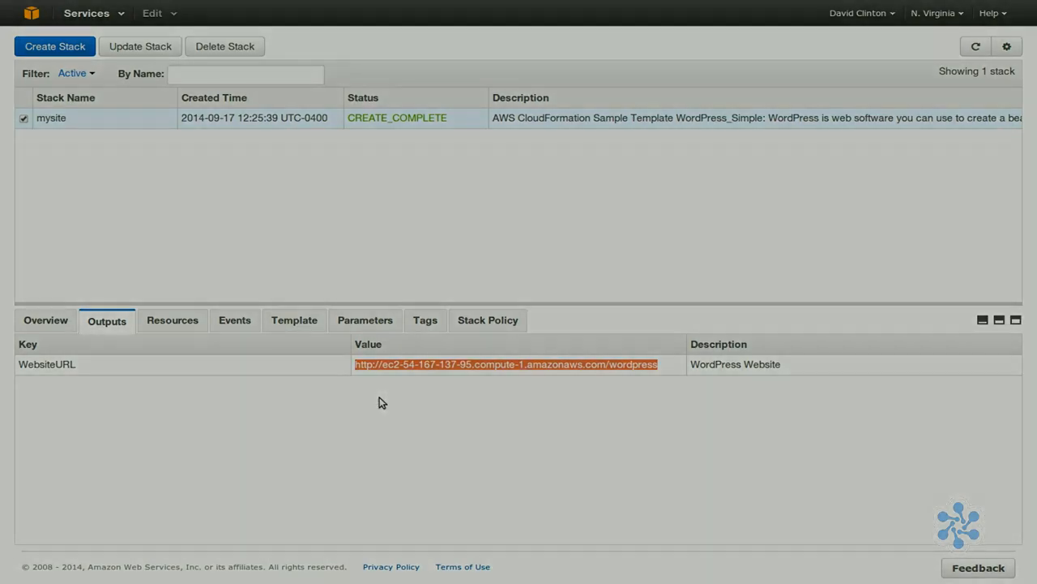
{"action": "left_click", "coordinate": [505, 364]}
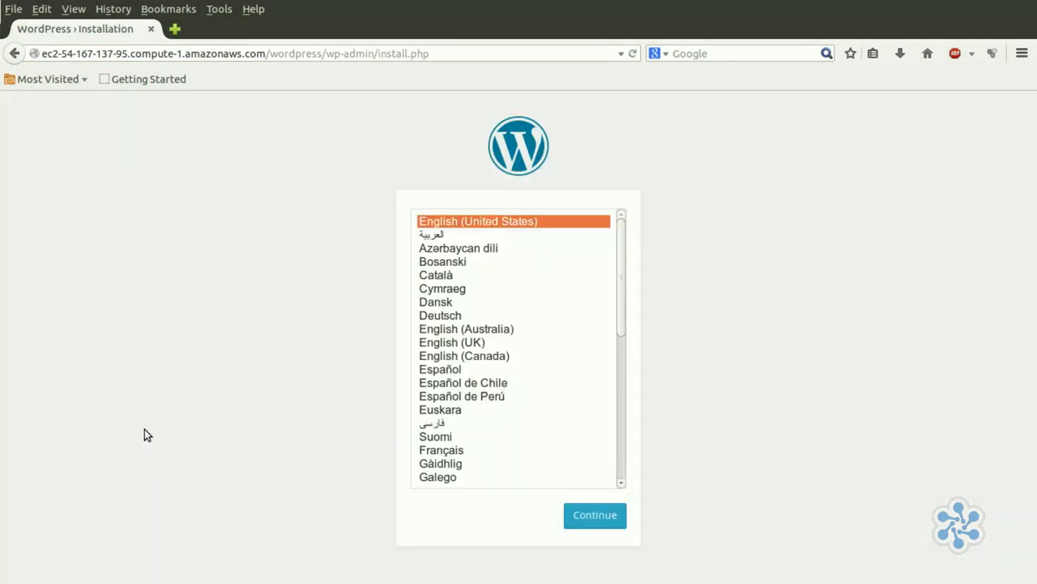
{"action": "mouse_move", "coordinate": [549, 545]}
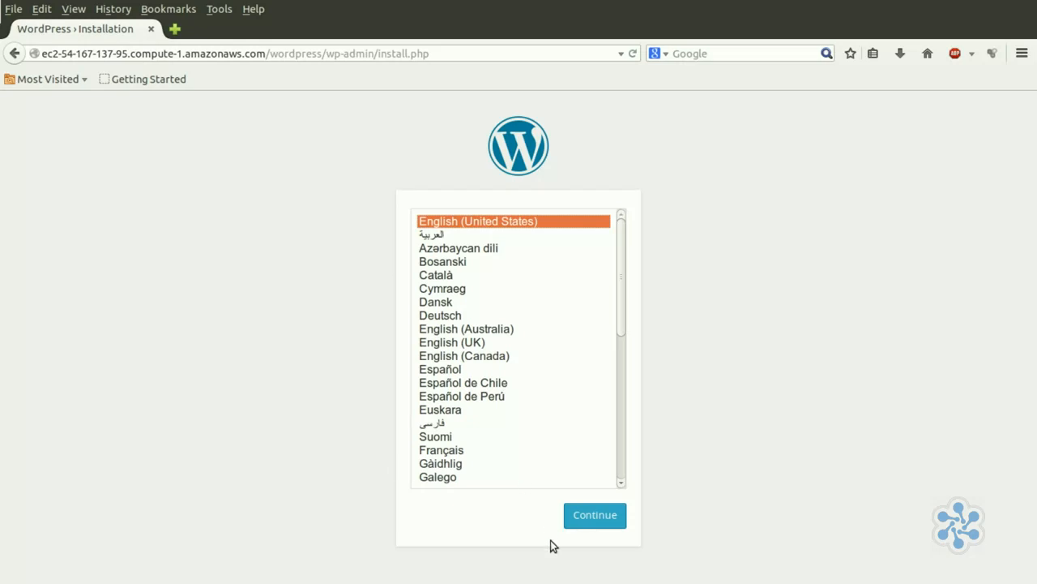
Continue in English (United States) and enter the site title 'mysite'
{"action": "left_click", "coordinate": [594, 514]}
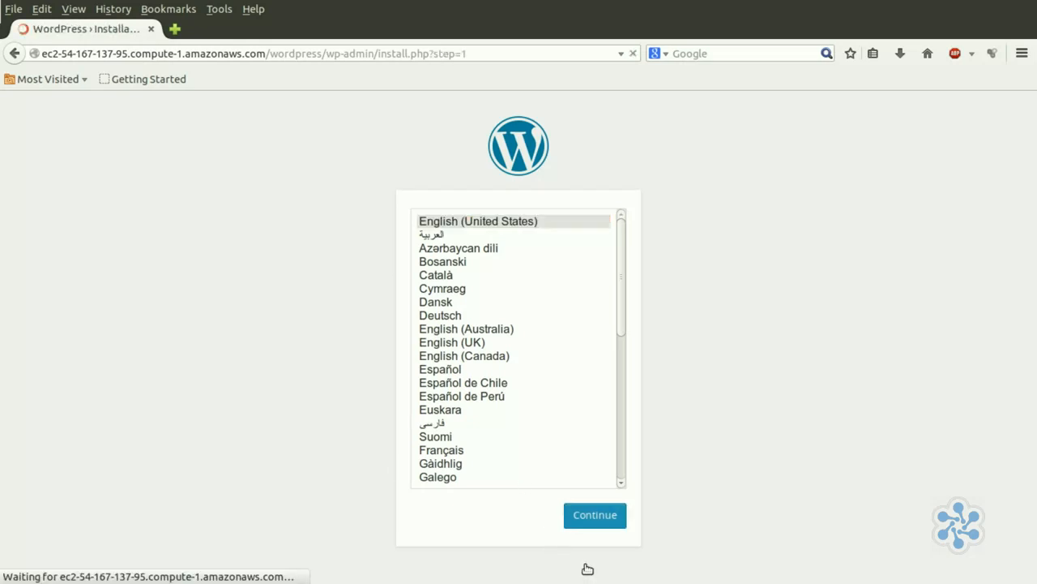
{"action": "left_click", "coordinate": [594, 515]}
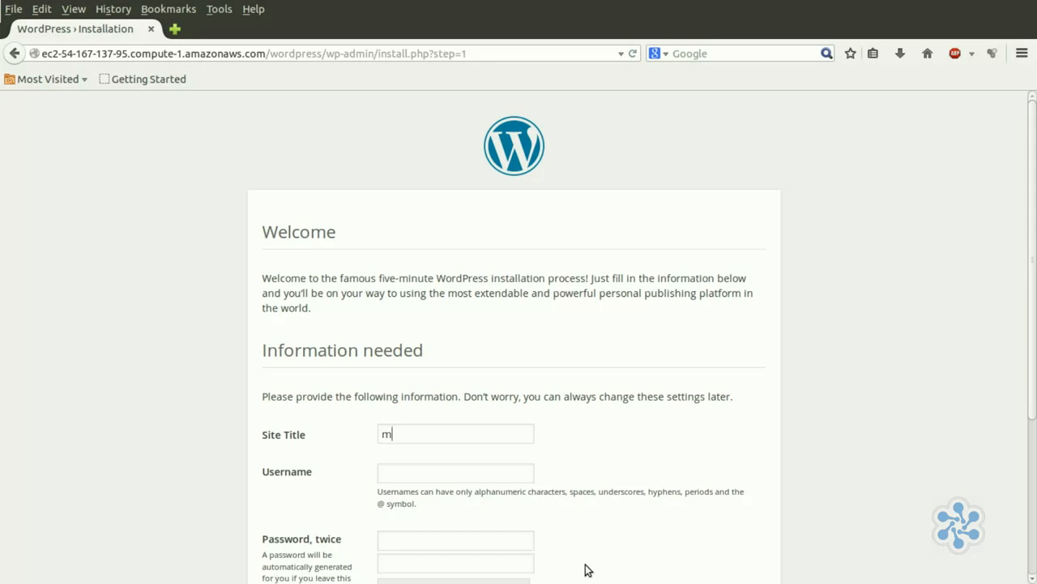
{"action": "type", "text": "ysite"}
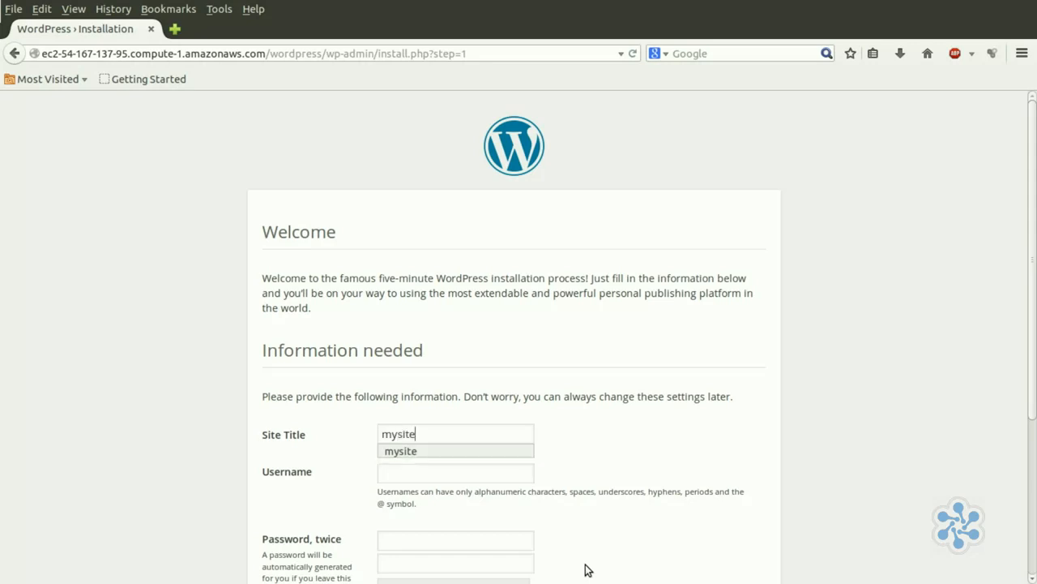
Enter admin username 'ubuntu', password and e-mail, then install WordPress
{"action": "left_click", "coordinate": [456, 471]}
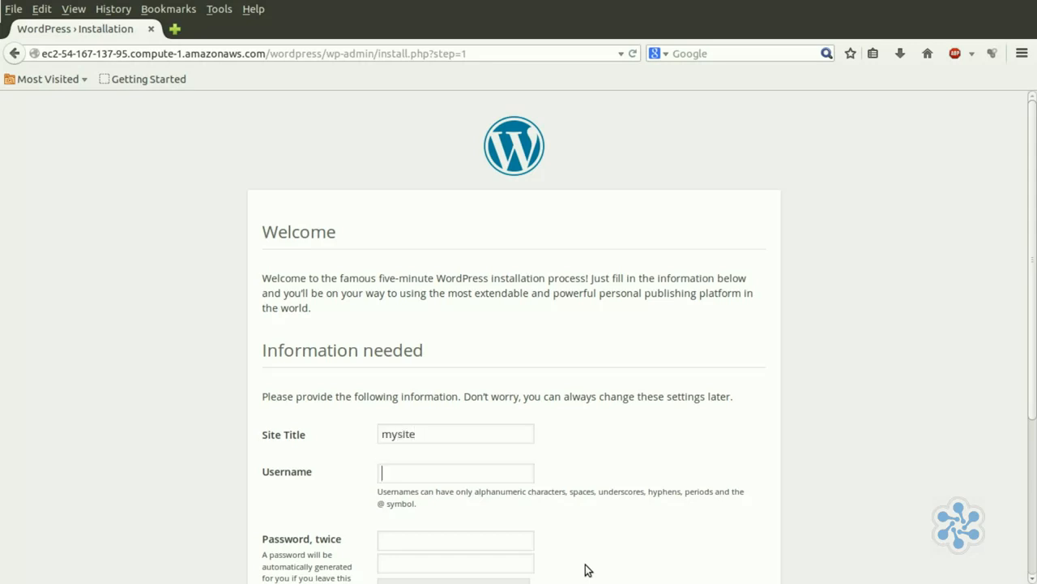
{"action": "type", "text": "ubuntu"}
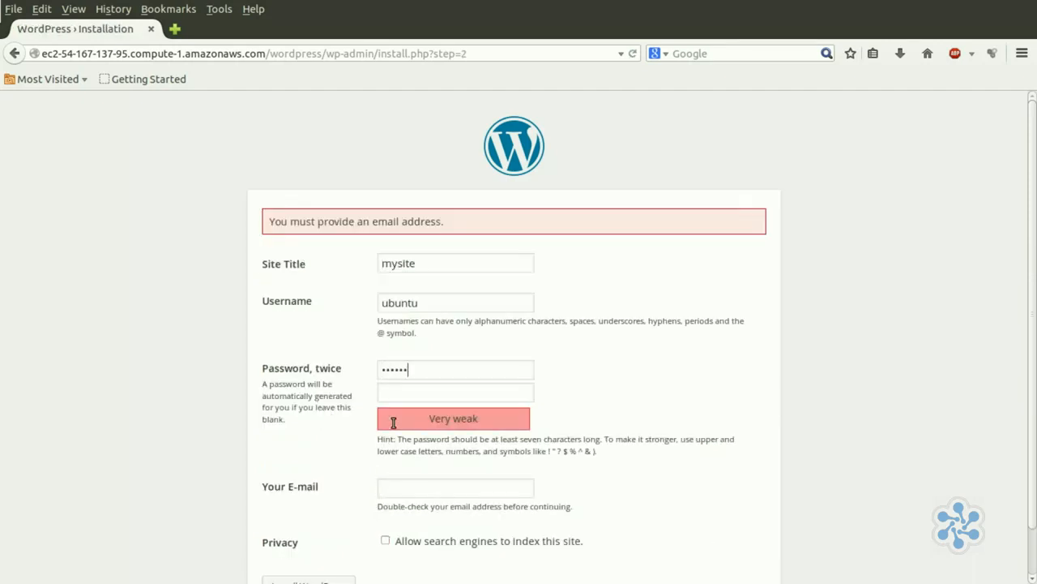
{"action": "type", "text": "••••••"}
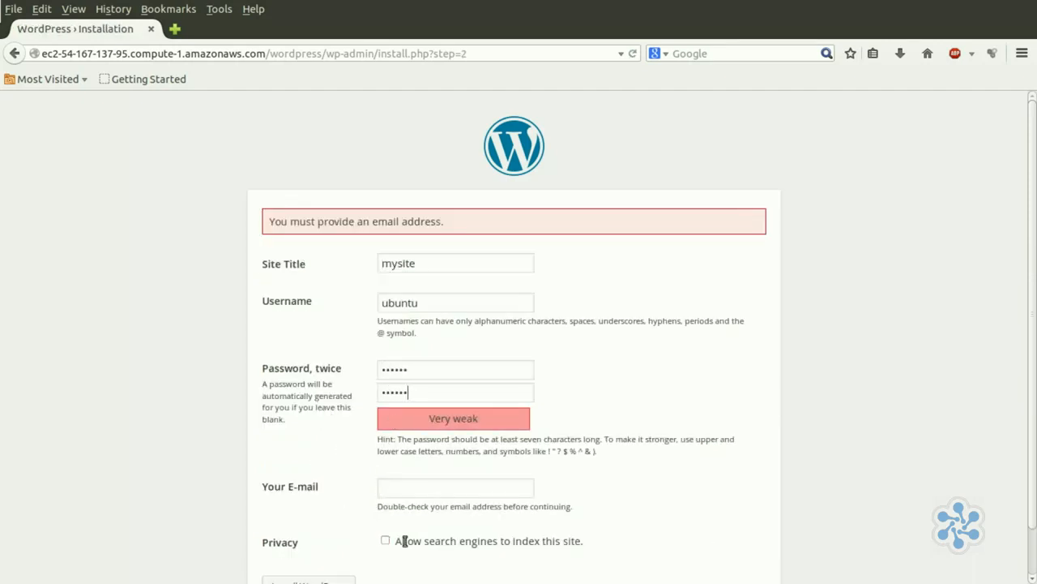
{"action": "type", "text": "user@gmail.com"}
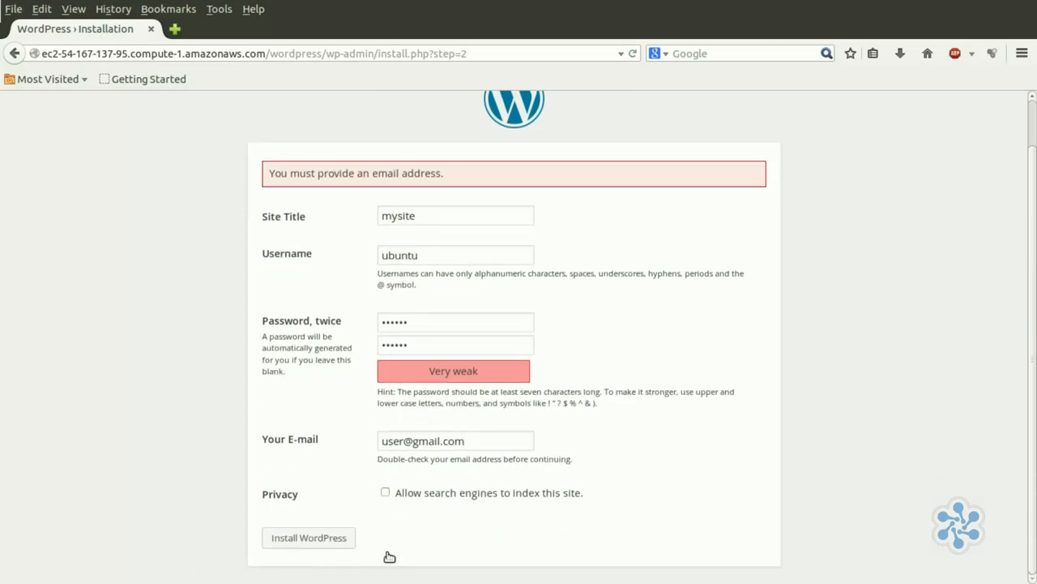
{"action": "left_click", "coordinate": [385, 492]}
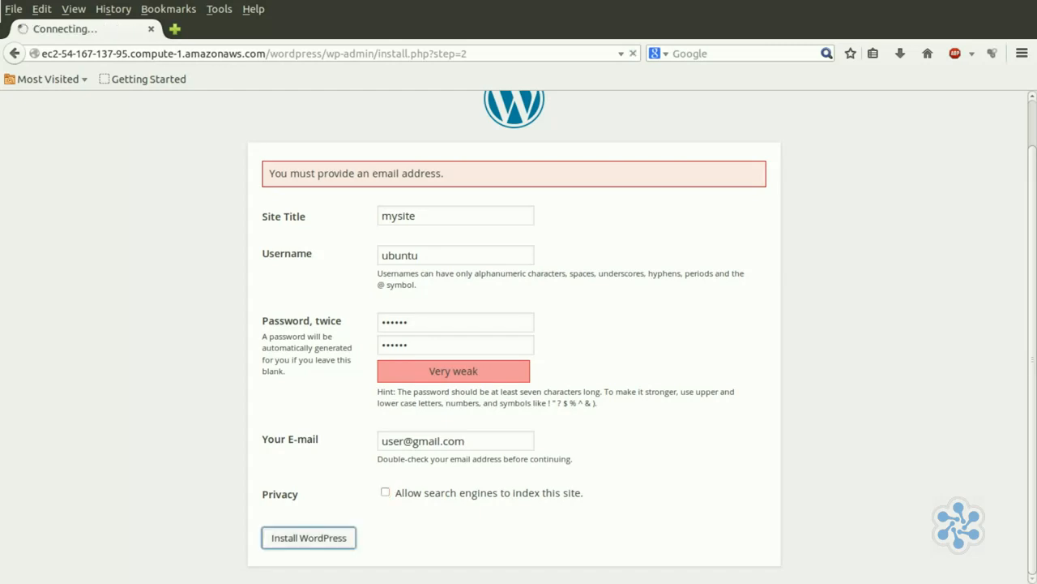
{"action": "left_click", "coordinate": [308, 537]}
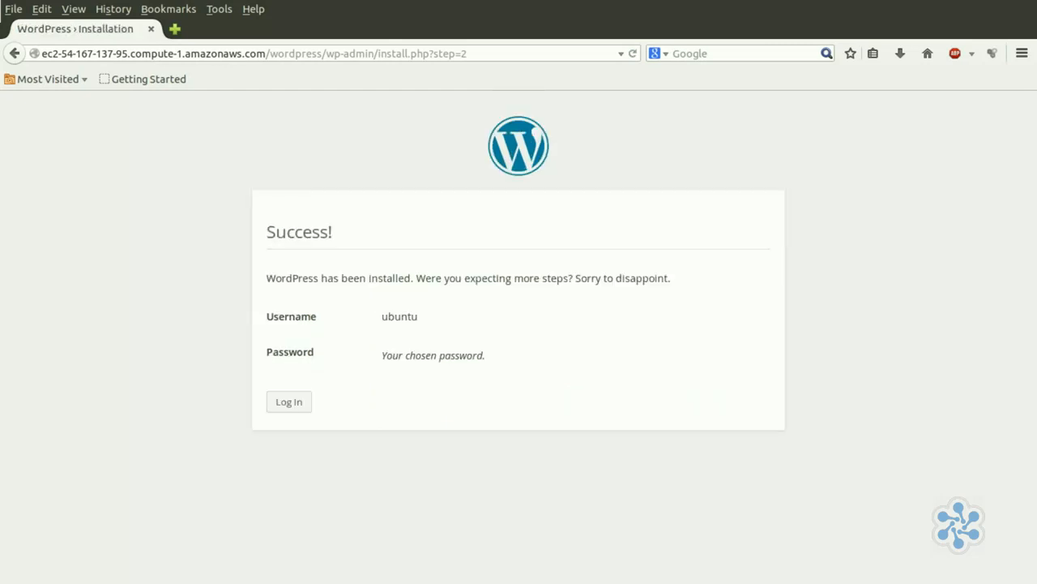
Log in to WordPress as ubuntu with the admin password
{"action": "left_click", "coordinate": [288, 401]}
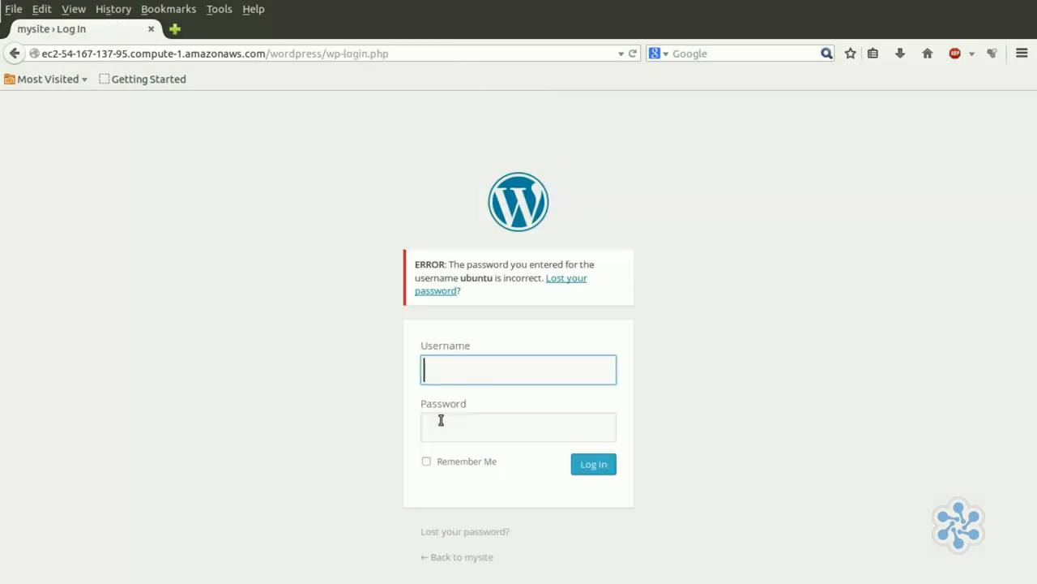
{"action": "type", "text": "ubuntu"}
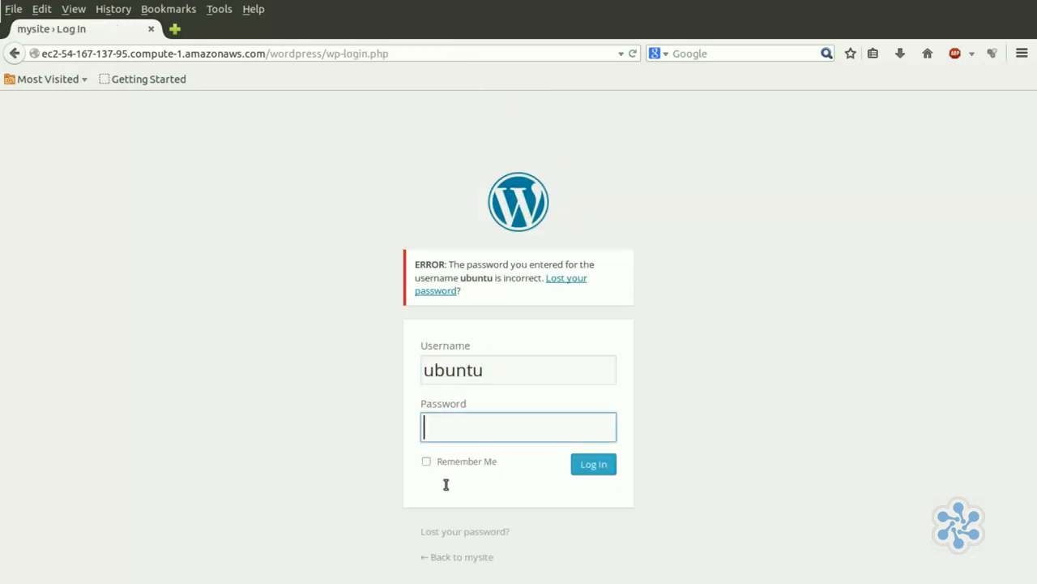
{"action": "type", "text": "password"}
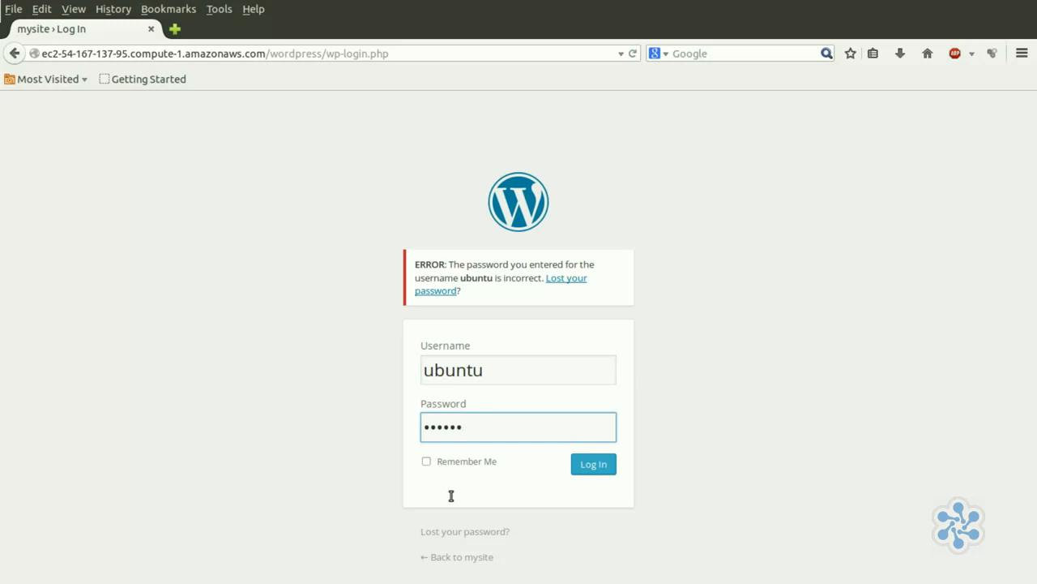
{"action": "left_click", "coordinate": [592, 463]}
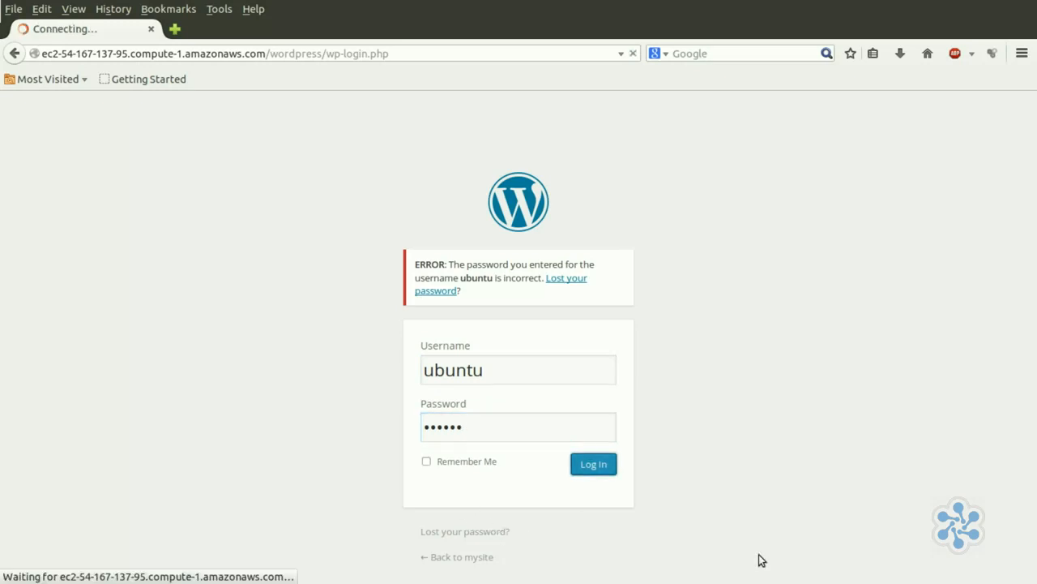
{"action": "left_click", "coordinate": [593, 464]}
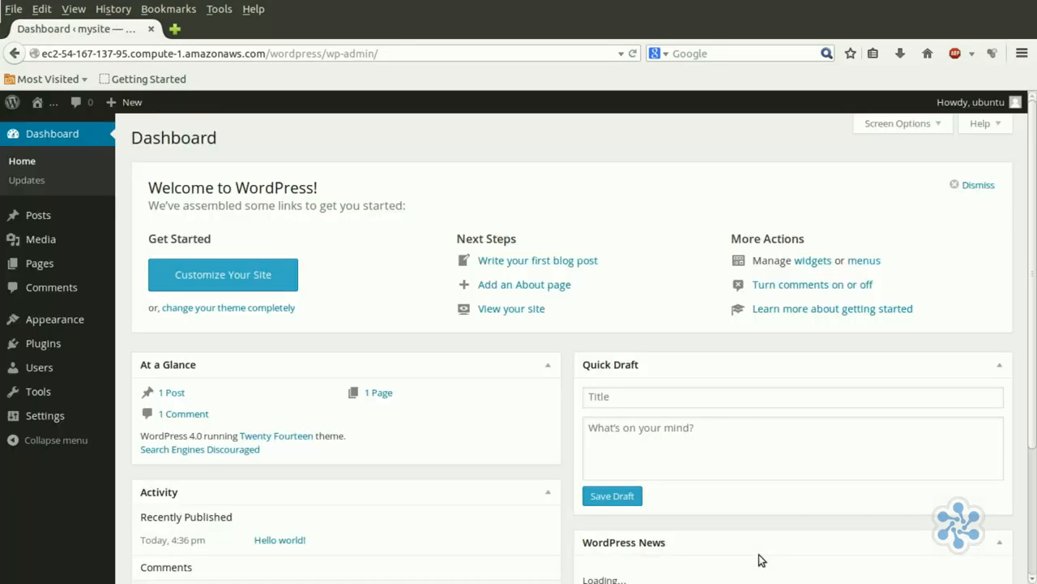